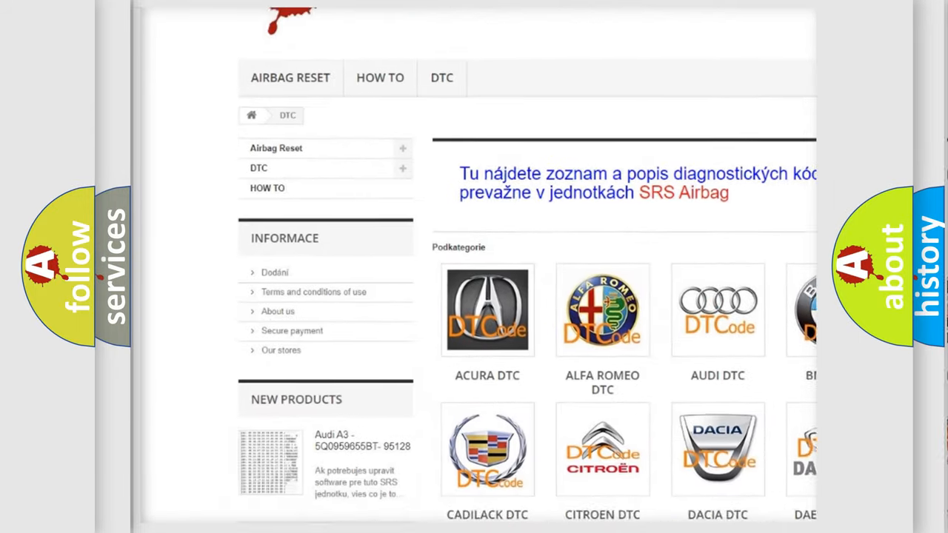
pyautogui.scroll(-3)
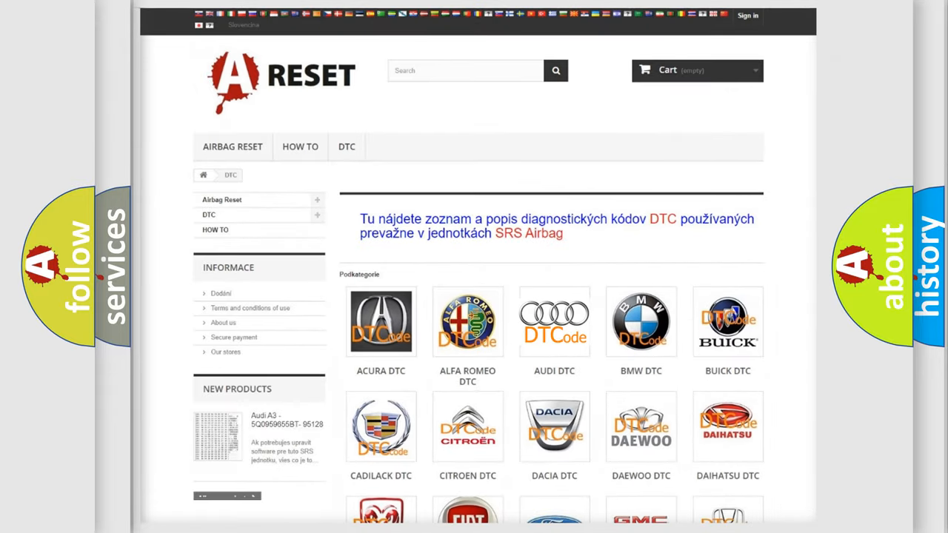
pyautogui.click(554, 322)
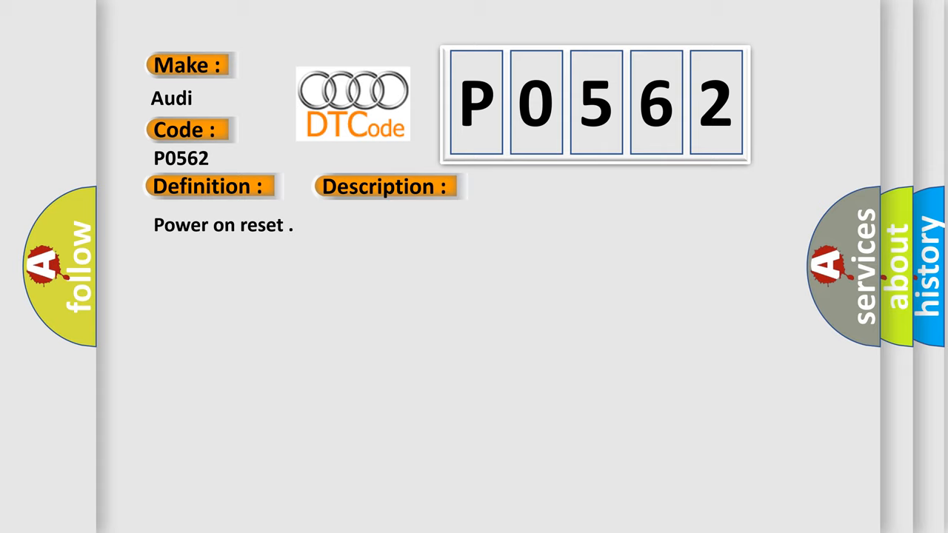
pyautogui.click(545, 187)
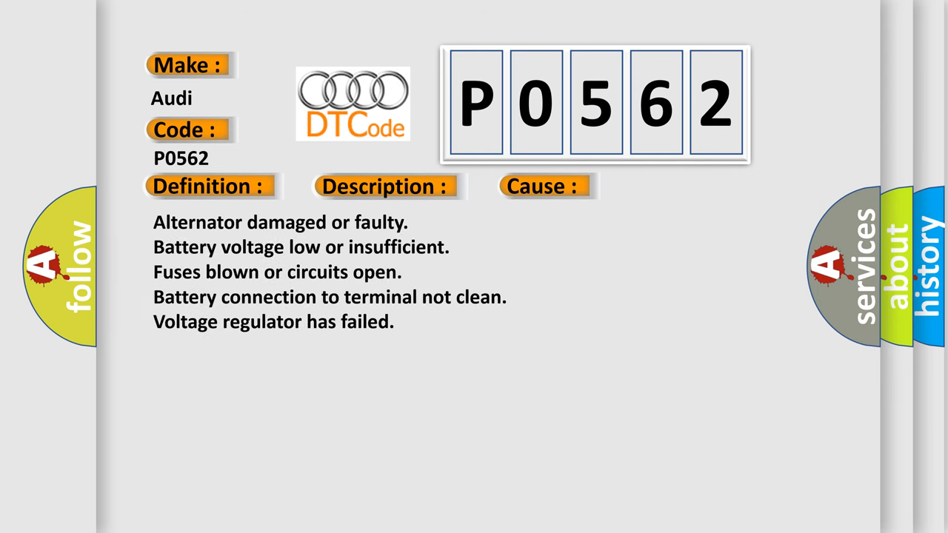